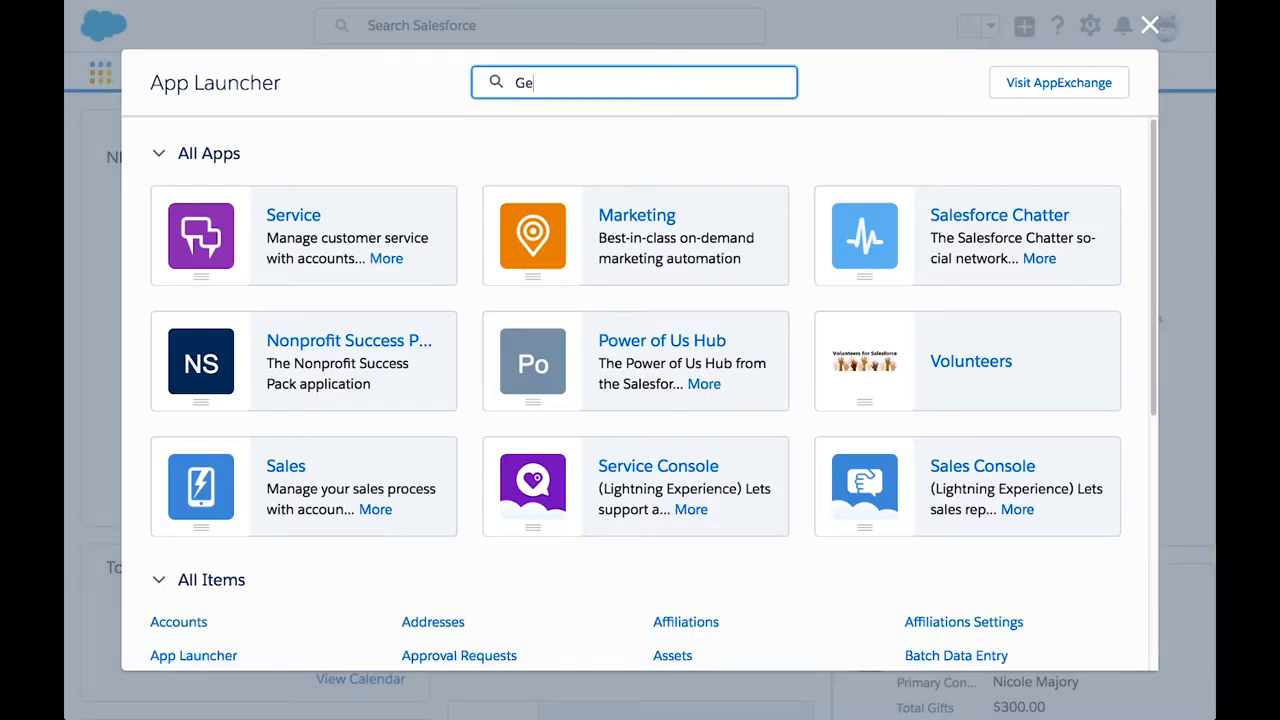
# Create and save a new General Accounting Unit named 'Florum University Scholarship' from the GAU list
pyautogui.write('neral')
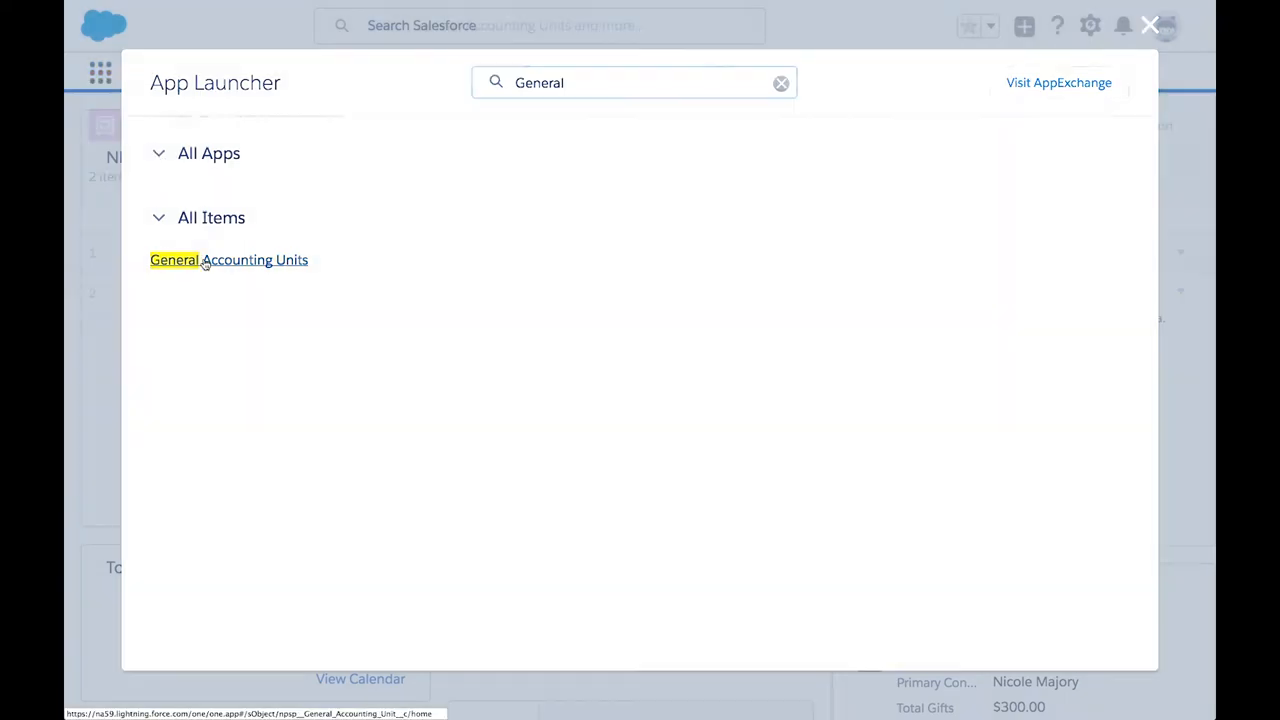
pyautogui.click(228, 260)
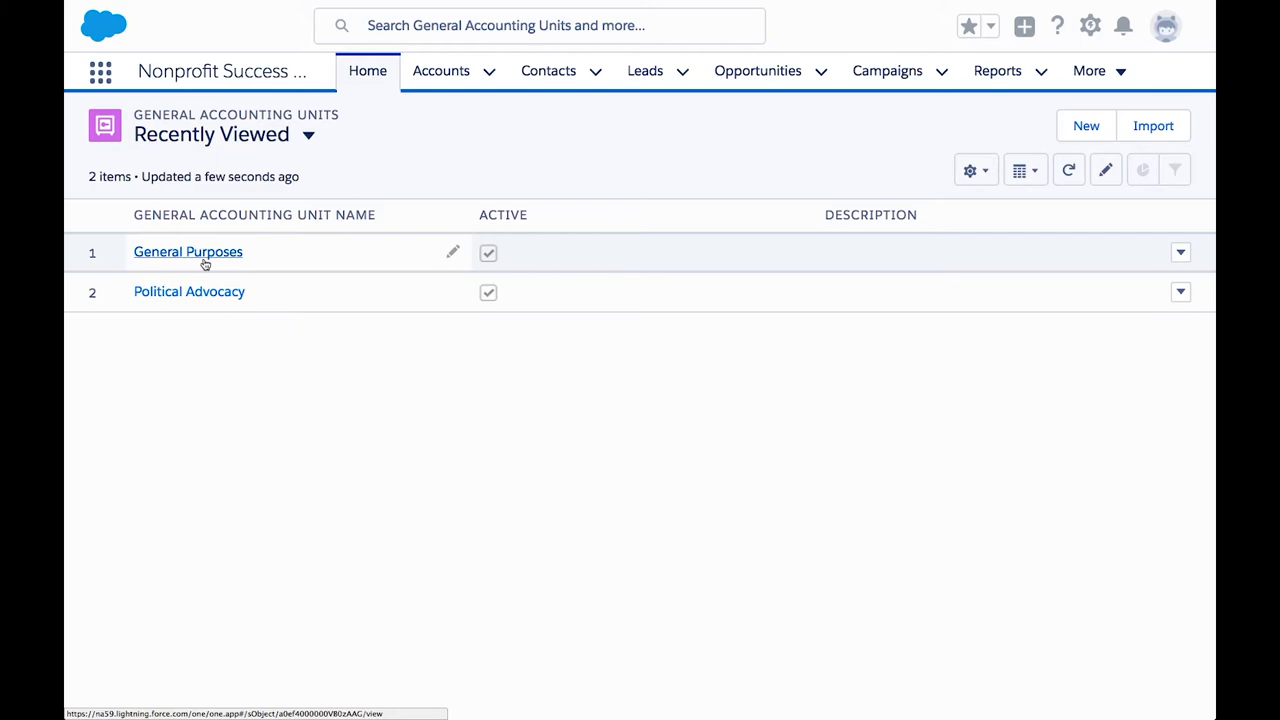
pyautogui.click(1084, 124)
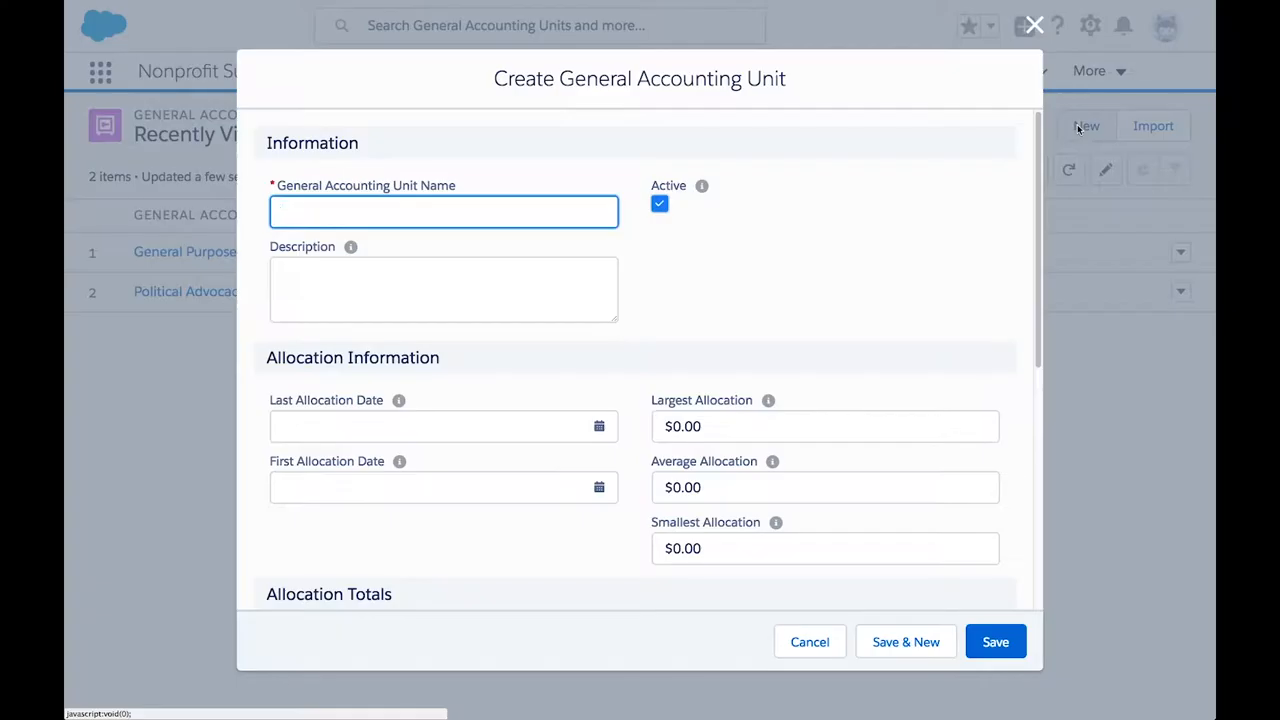
pyautogui.write('Florum University Scholarship')
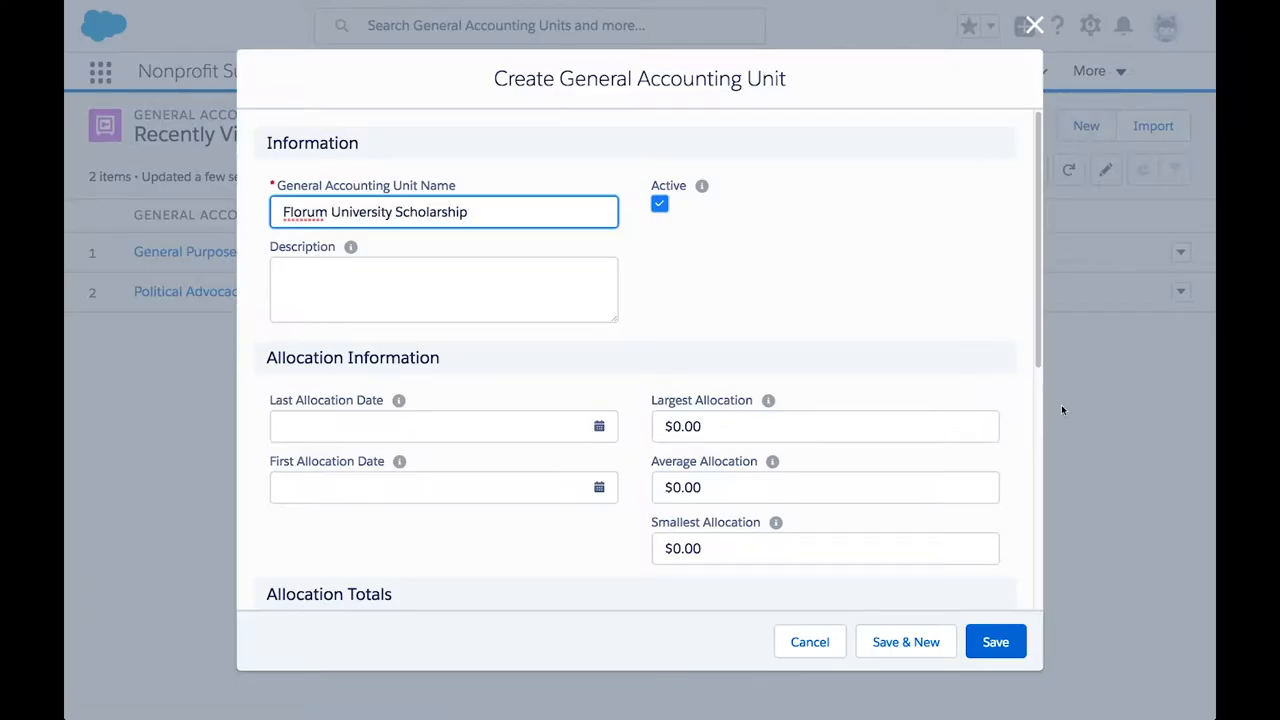
pyautogui.click(994, 640)
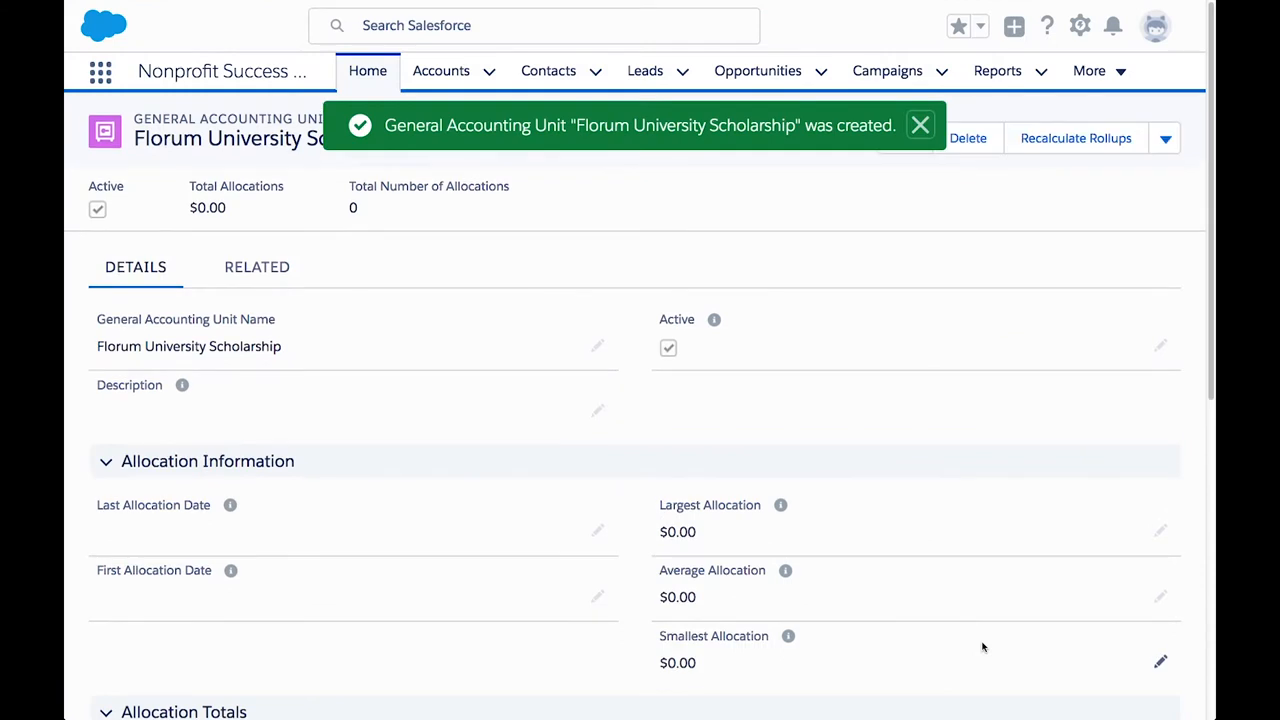
pyautogui.click(756, 70)
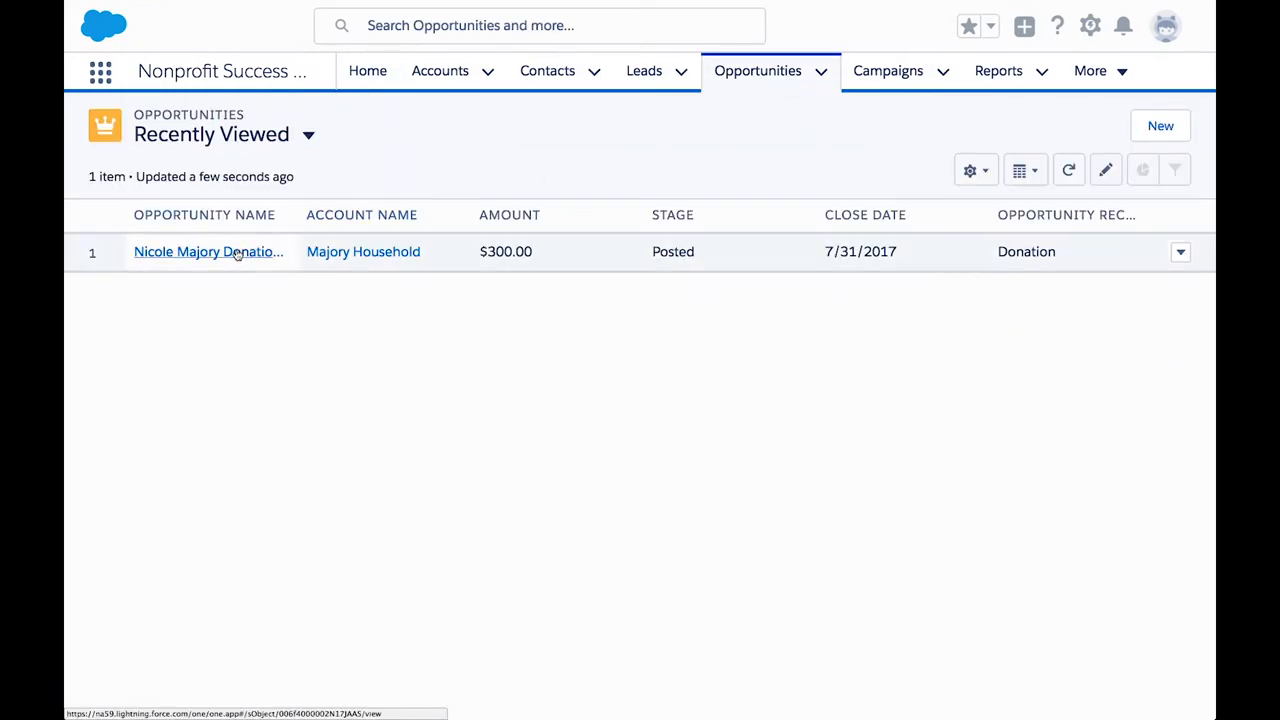
pyautogui.click(208, 252)
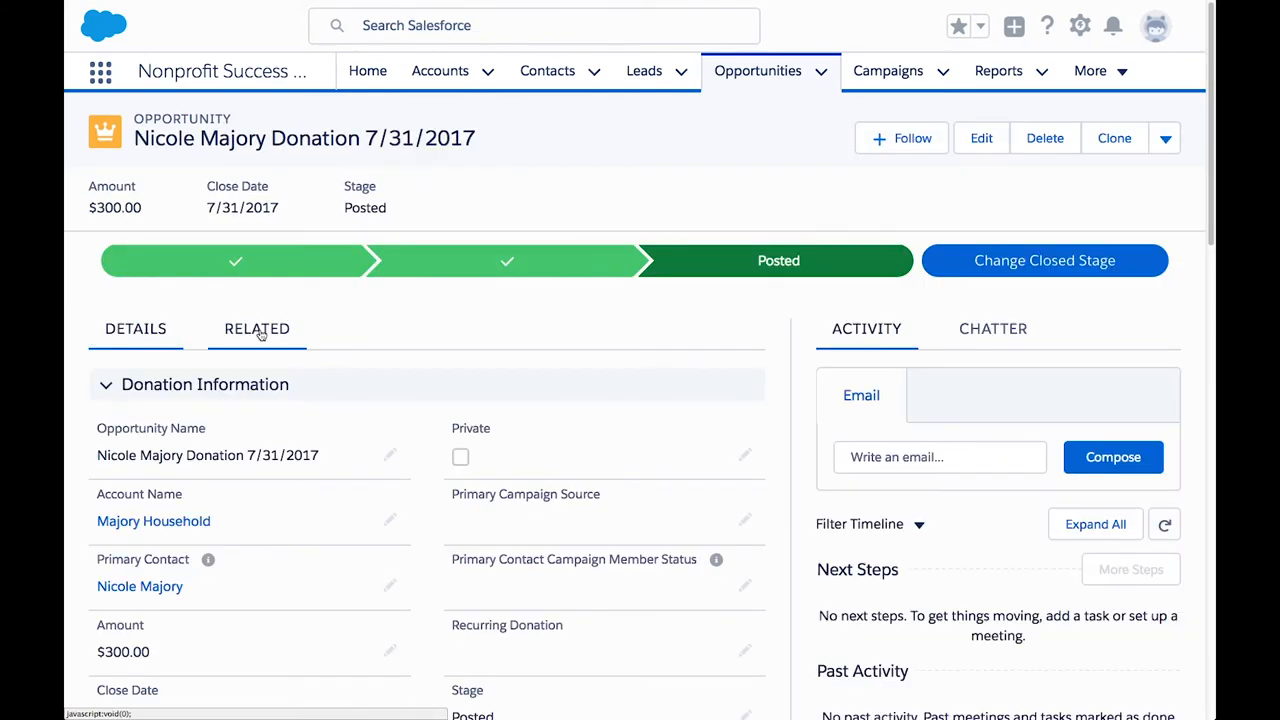
pyautogui.scroll(-3)
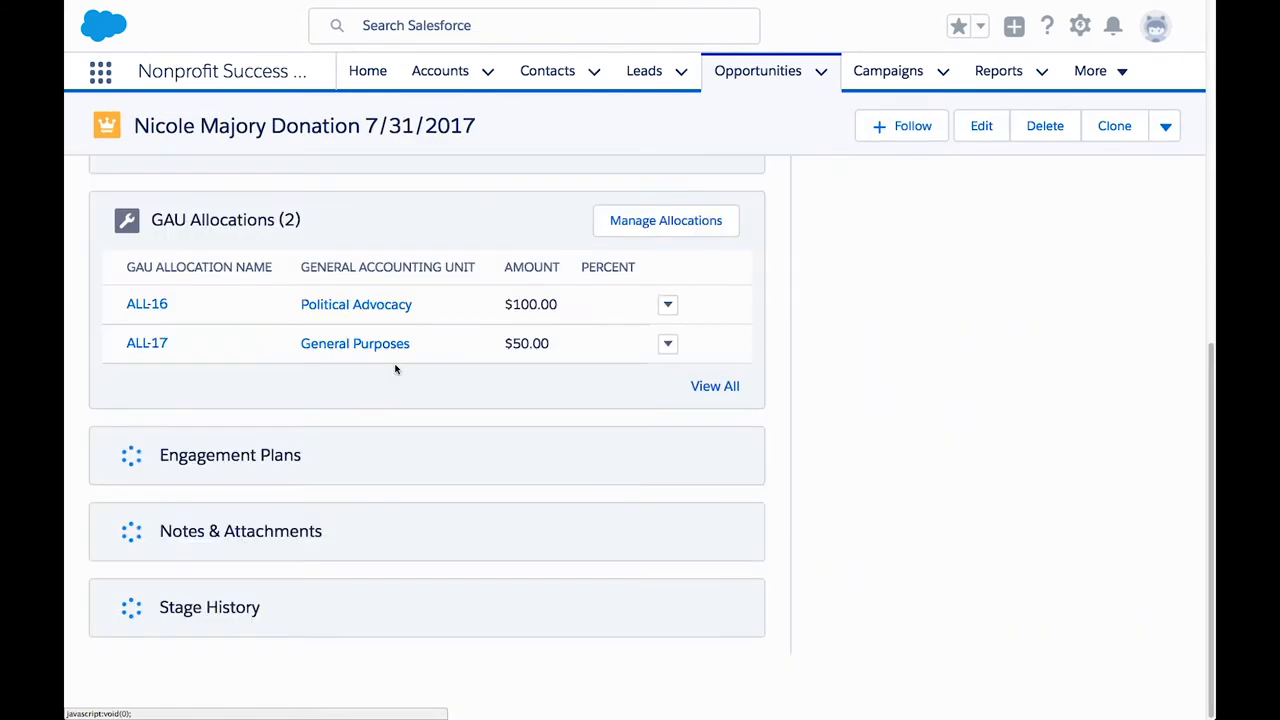
# In Manage Allocations, add a row for Florum University Scholarship at 50 percent ($150.00)
pyautogui.click(664, 220)
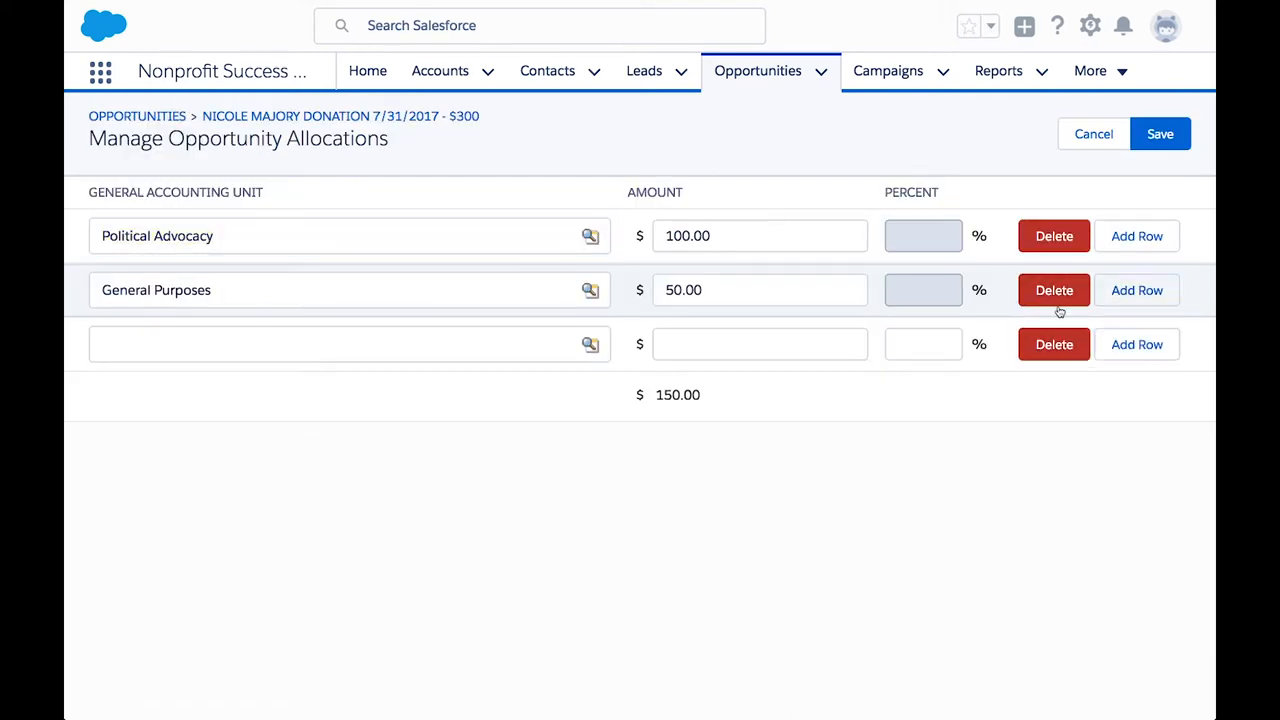
pyautogui.write('Florum University Scholarship')
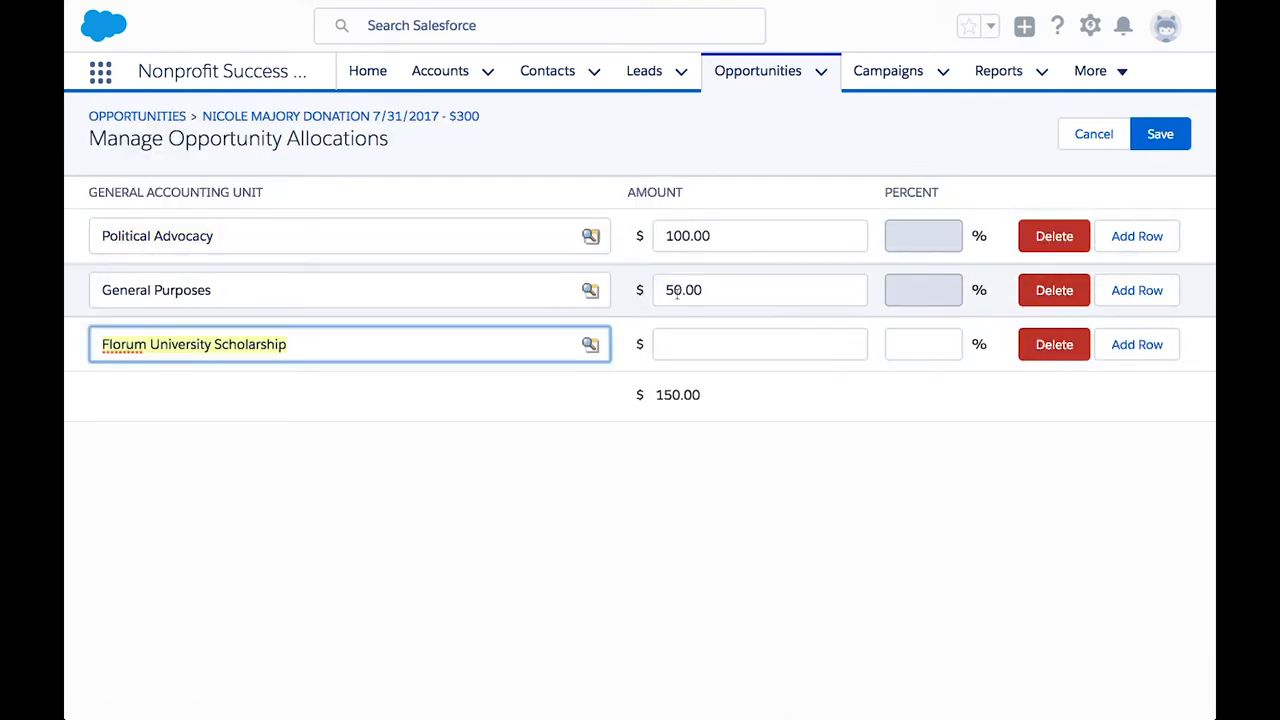
pyautogui.click(922, 344)
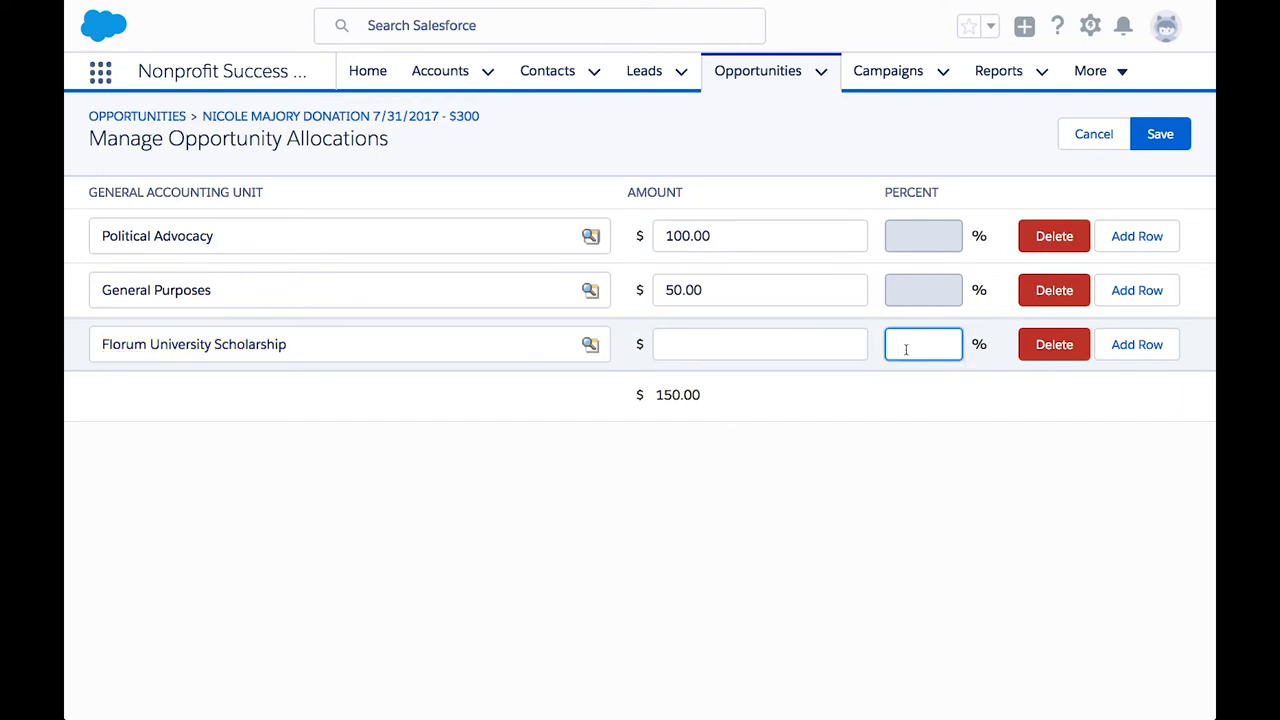
pyautogui.write('50')
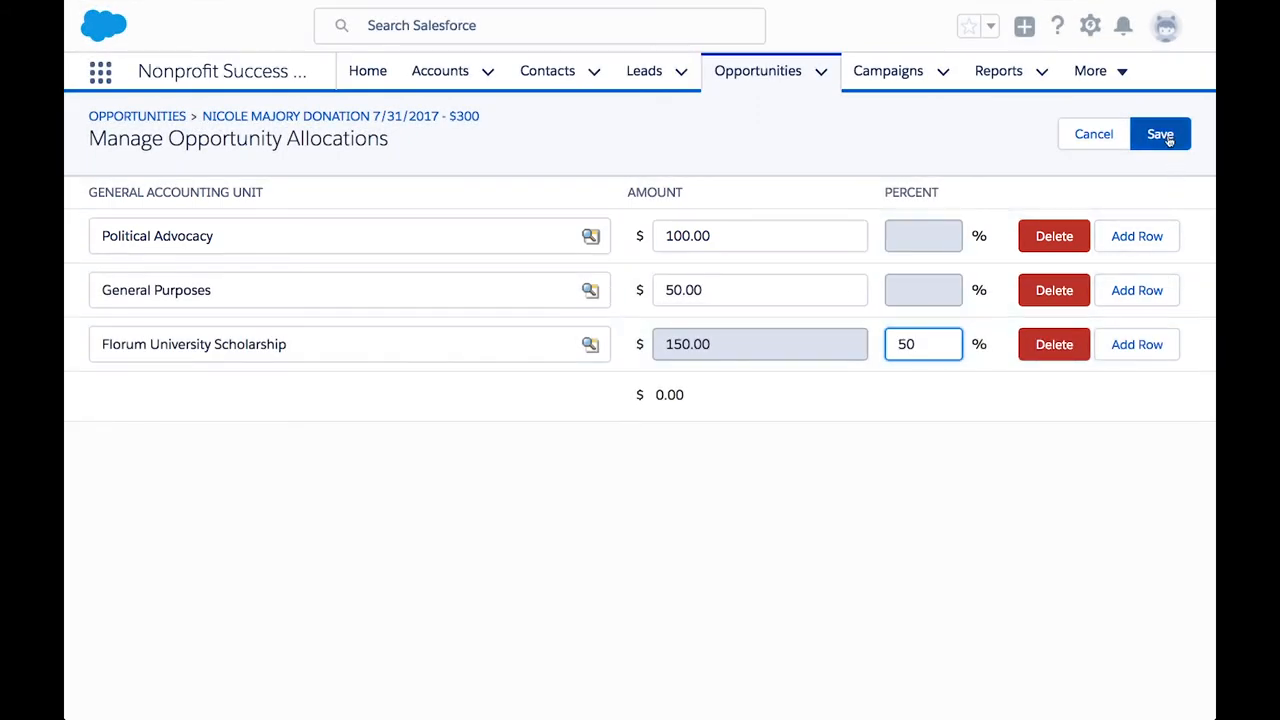
# Save the allocations so the donation lists Florum University Scholarship at $150.00, 50.00%
pyautogui.click(1160, 134)
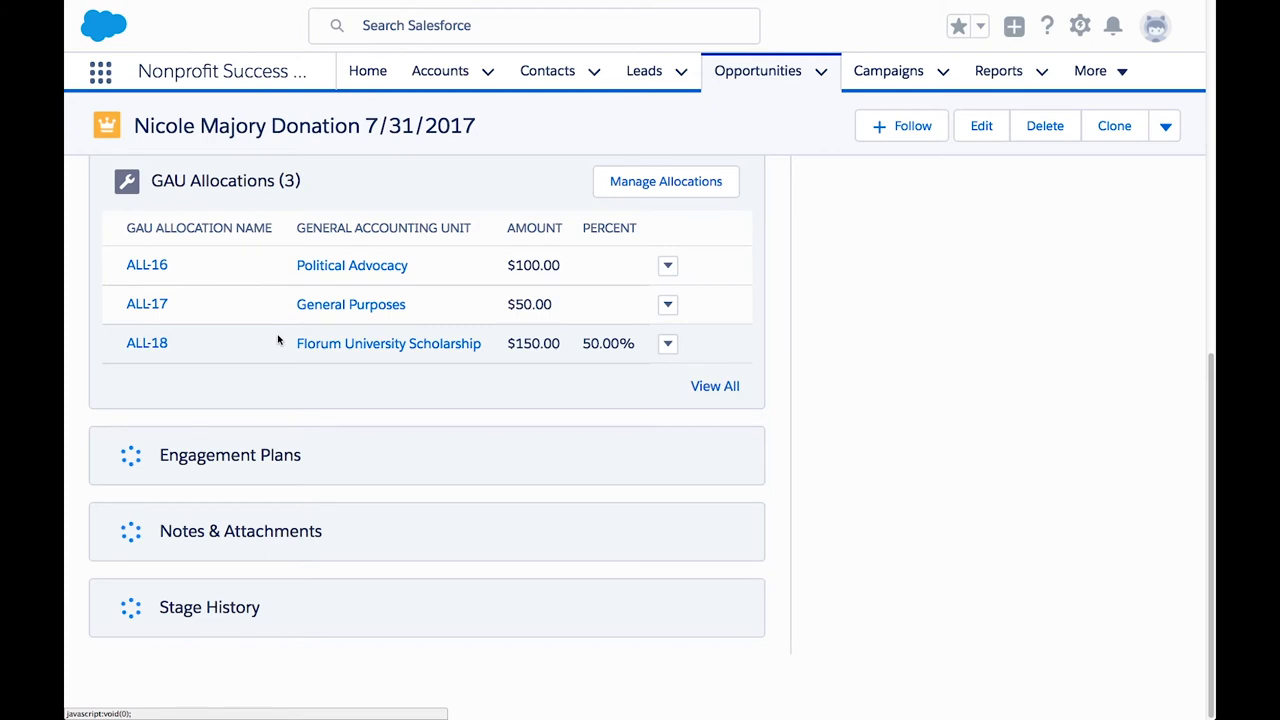
# Open the Florum University Scholarship record, review its $150.00 total, and show its related GAU Allocations
pyautogui.click(388, 344)
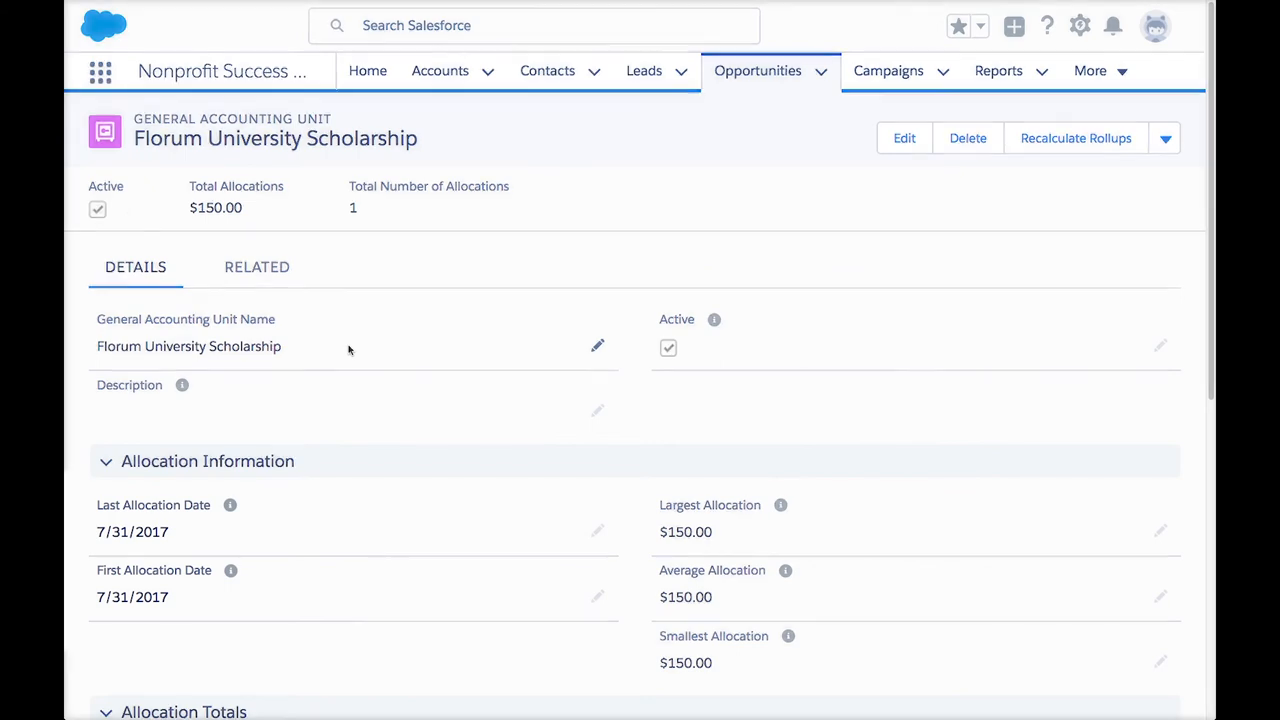
pyautogui.scroll(-3)
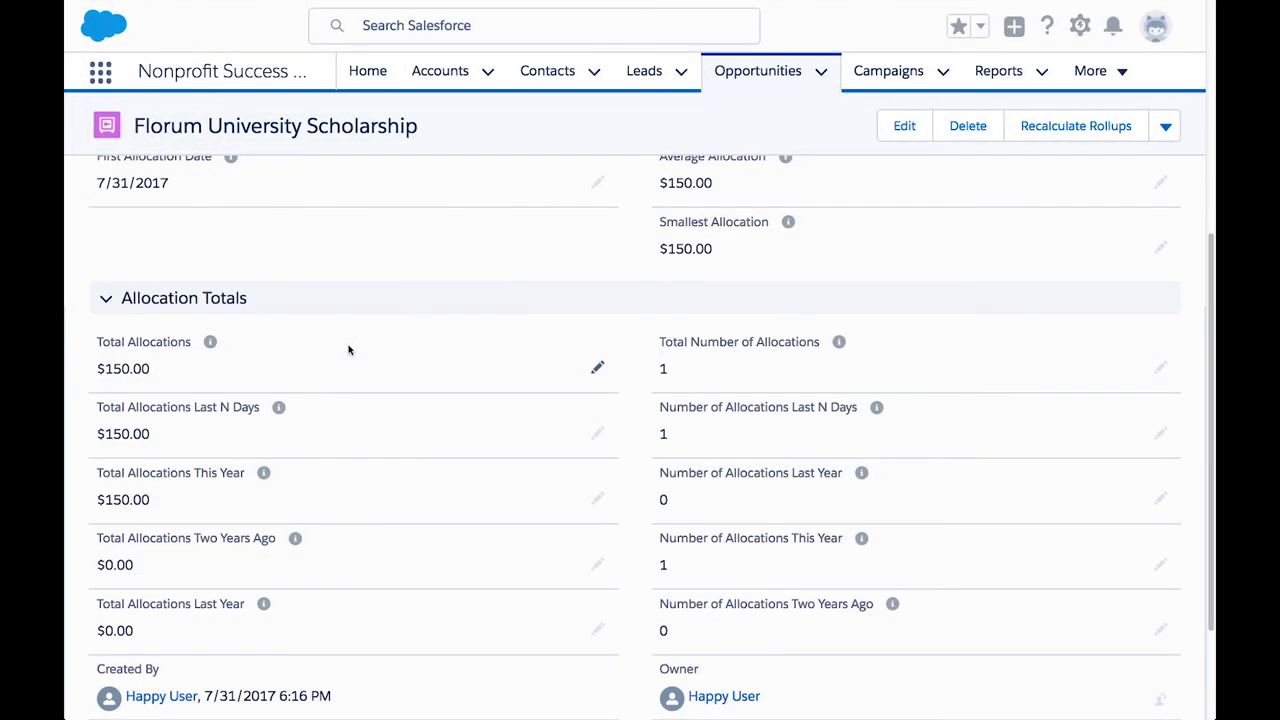
pyautogui.click(256, 268)
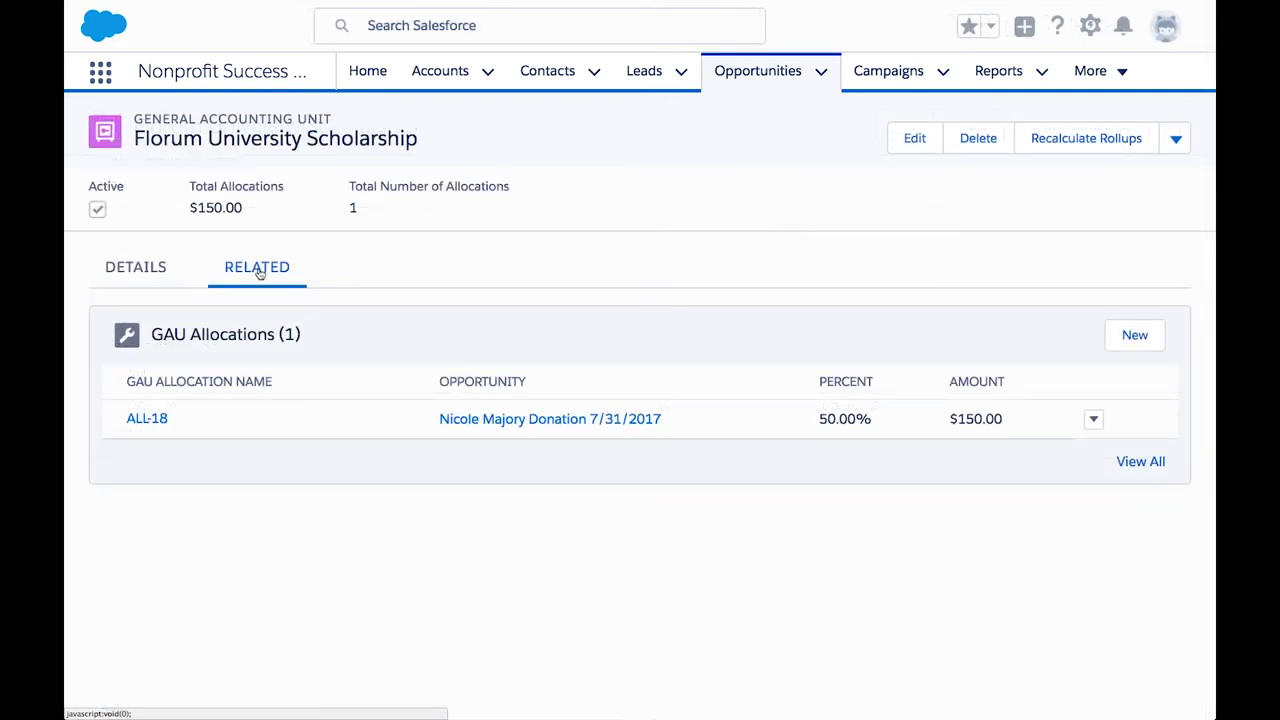